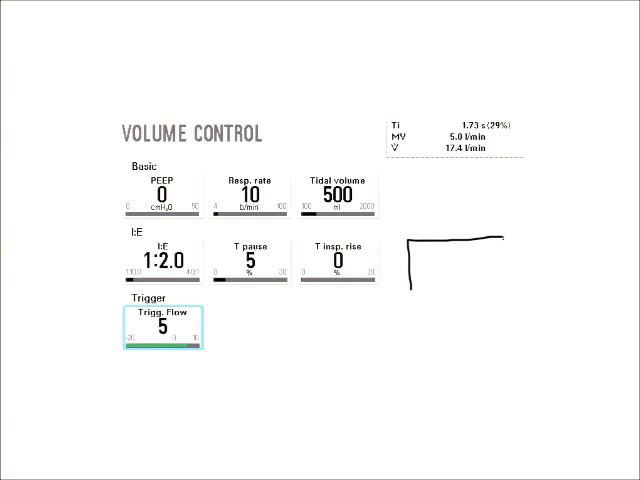
Draw a rectangle labelled 'TI' beside the Ti/MV readout.
{"action": "left_click_drag", "start_coordinate": [410, 235], "coordinate": [515, 295]}
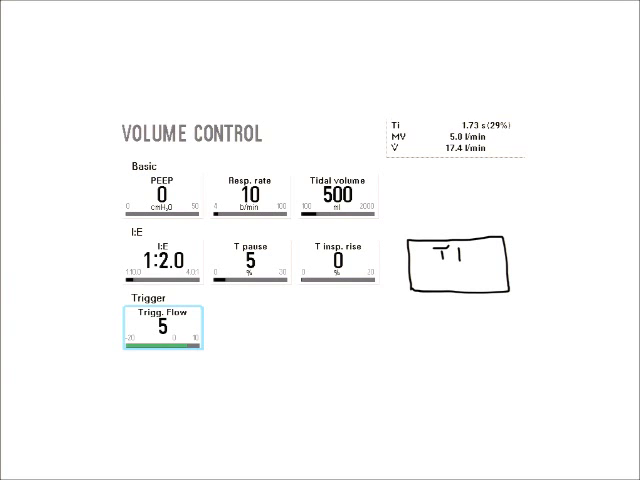
{"action": "left_click_drag", "start_coordinate": [250, 195], "coordinate": [400, 150]}
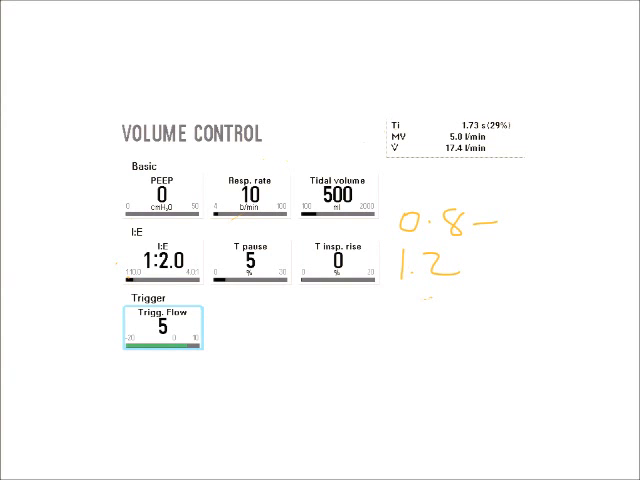
Show the pressure, flow and volume waveform slide and write 'PC' above the graphs.
{"action": "type", "text": "Sec"}
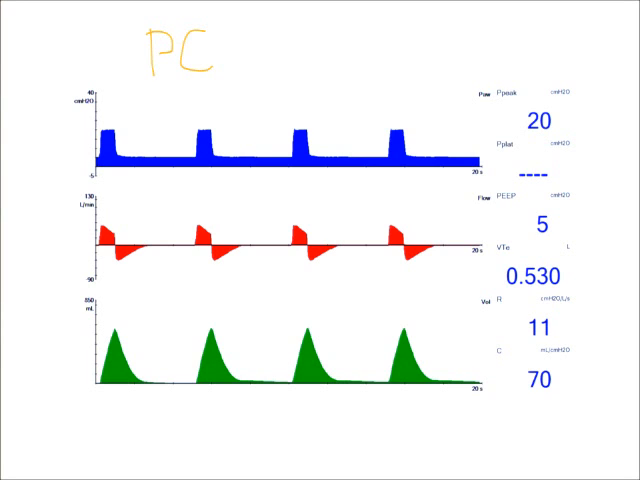
Add '-CMV' after 'PC' and draw an arrow at a red flow waveform peak.
{"action": "type", "text": "-CMV"}
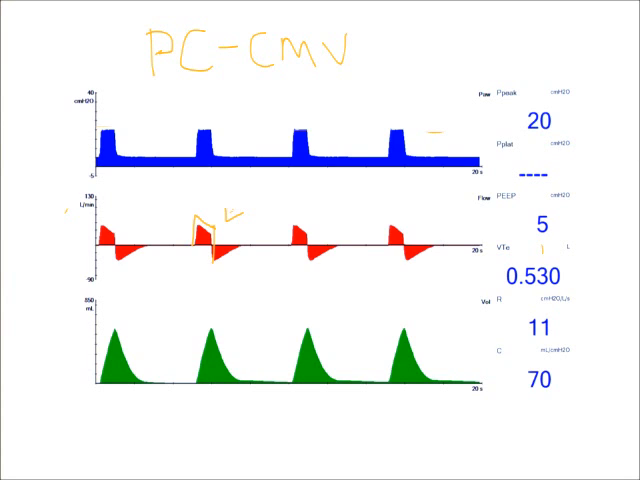
{"action": "left_click_drag", "start_coordinate": [250, 200], "coordinate": [225, 215]}
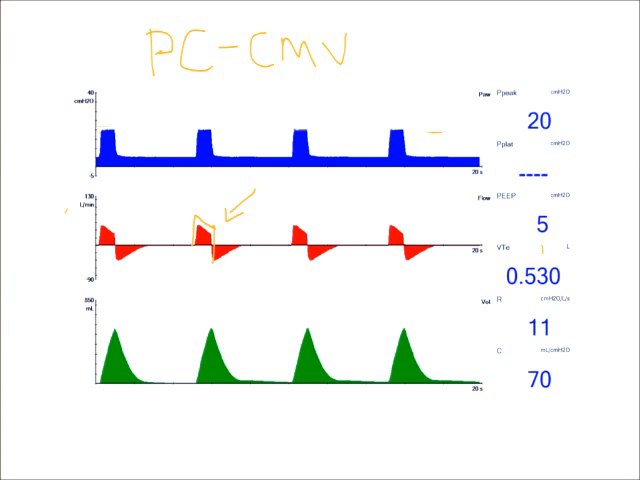